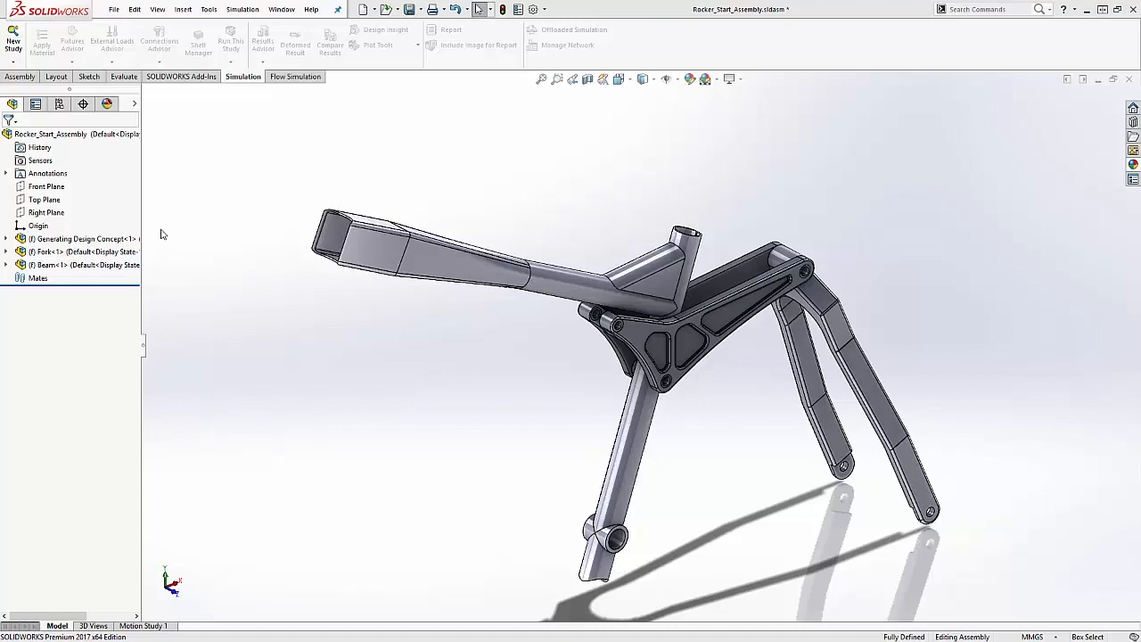
- Load Rocker_Start_Assembly.stmod and switch to the Geometry ribbon
left_click(85, 238)
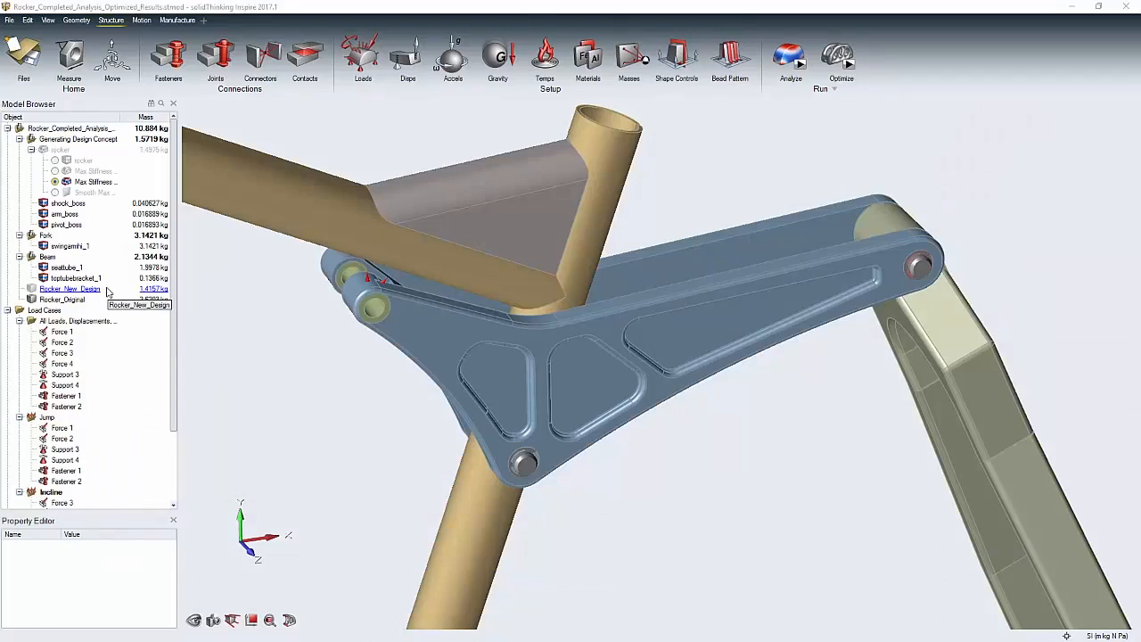
left_click(62, 299)
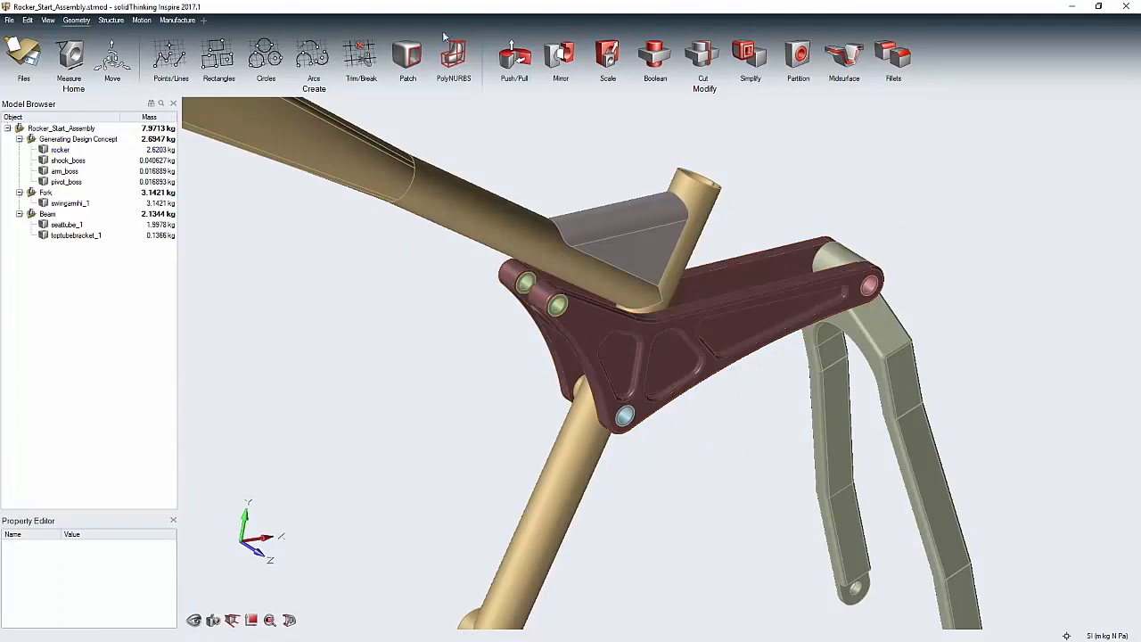
- Remove all holes/pockets and rounds from the rocker with Simplify, leaving a plain plate
left_click(749, 57)
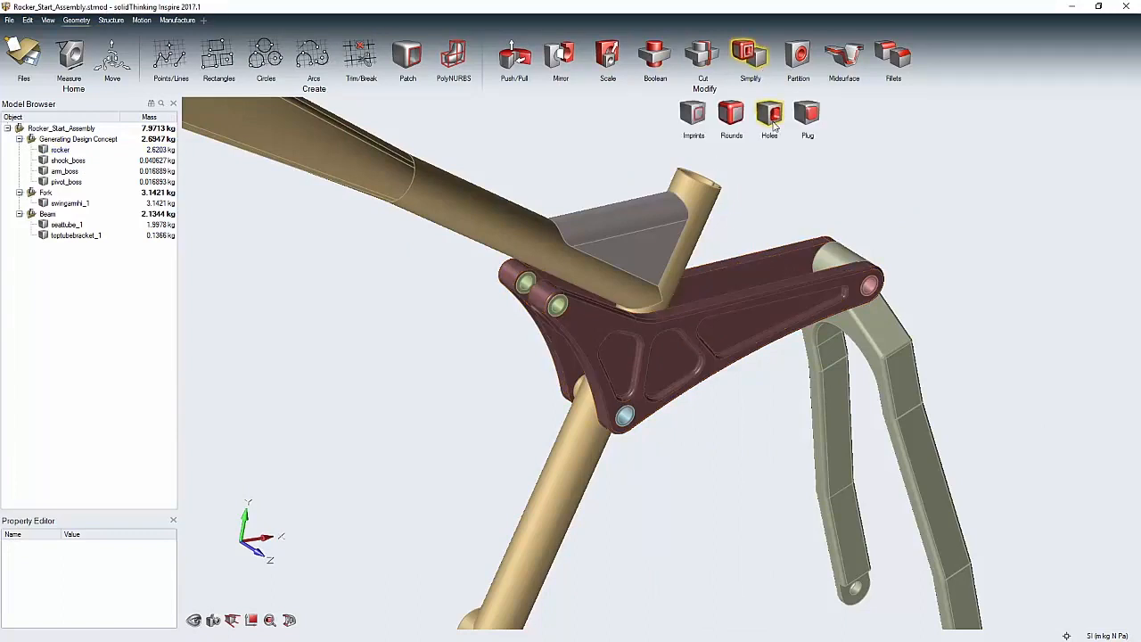
left_click(770, 114)
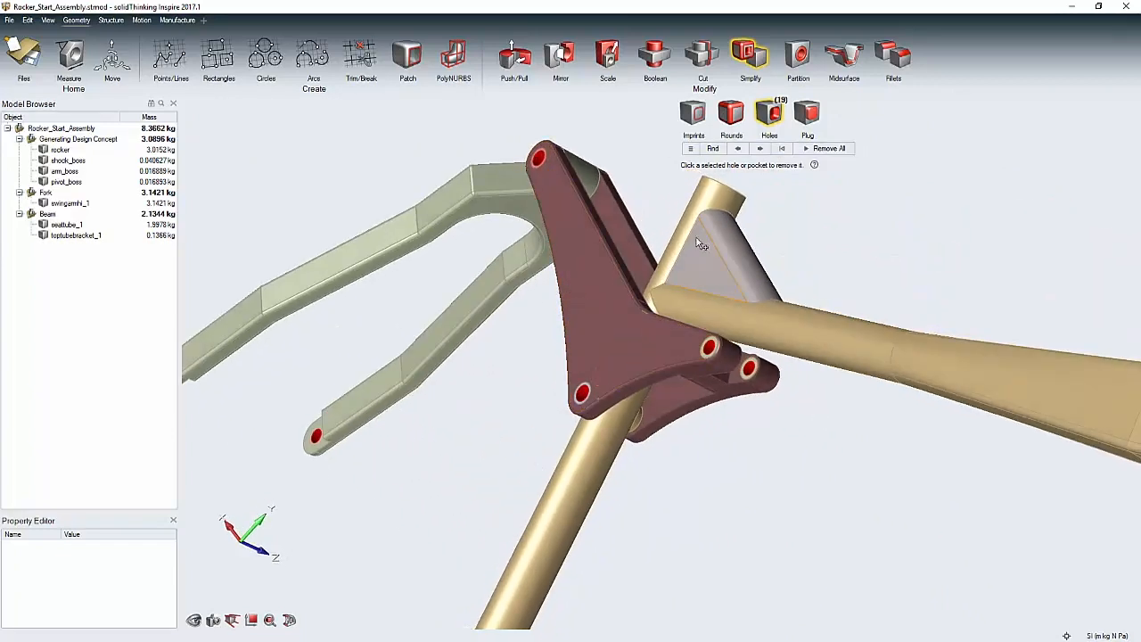
left_click(731, 114)
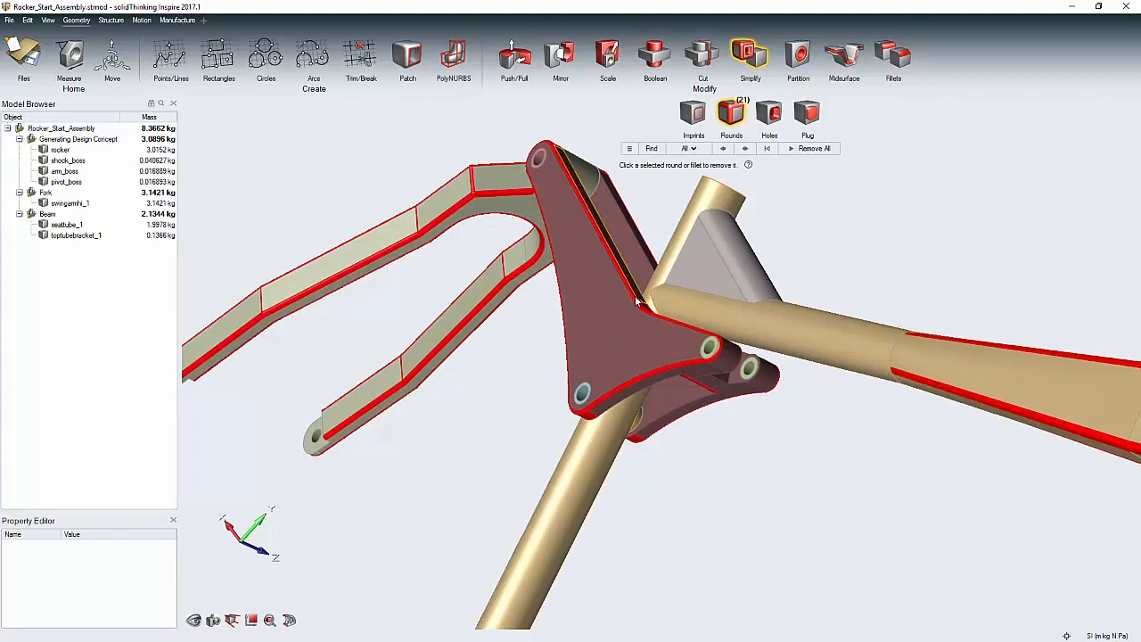
left_click_drag(638, 303, 603, 399)
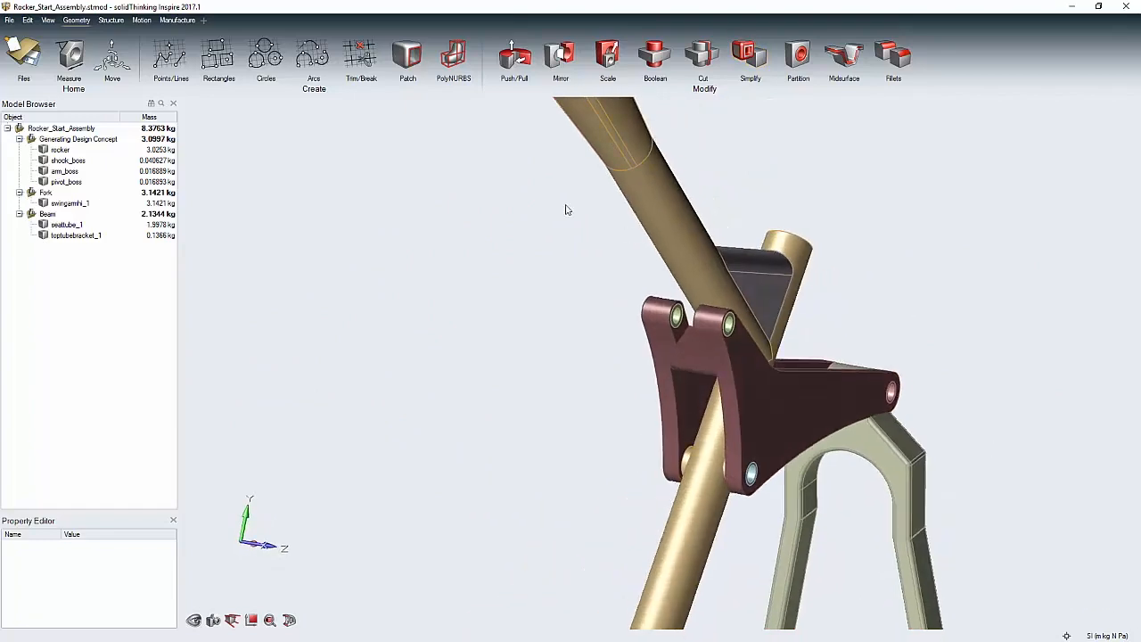
left_click_drag(567, 211, 686, 389)
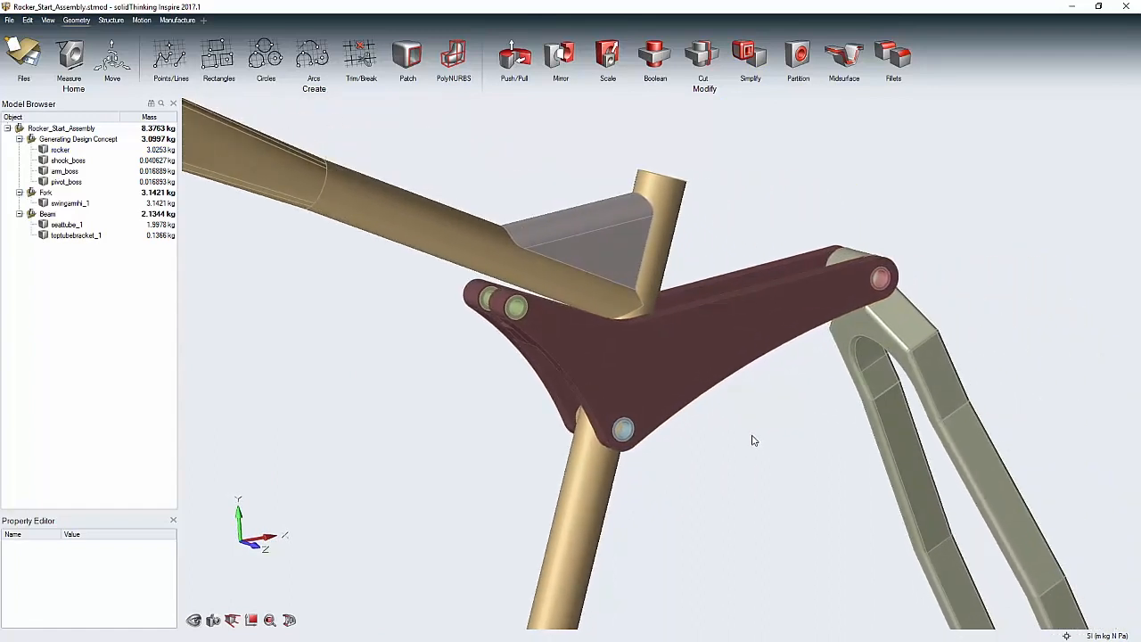
- Create pin joints Joint 1 and Joint 2 at the two rocker pivots via Structure > Joints
left_click(111, 19)
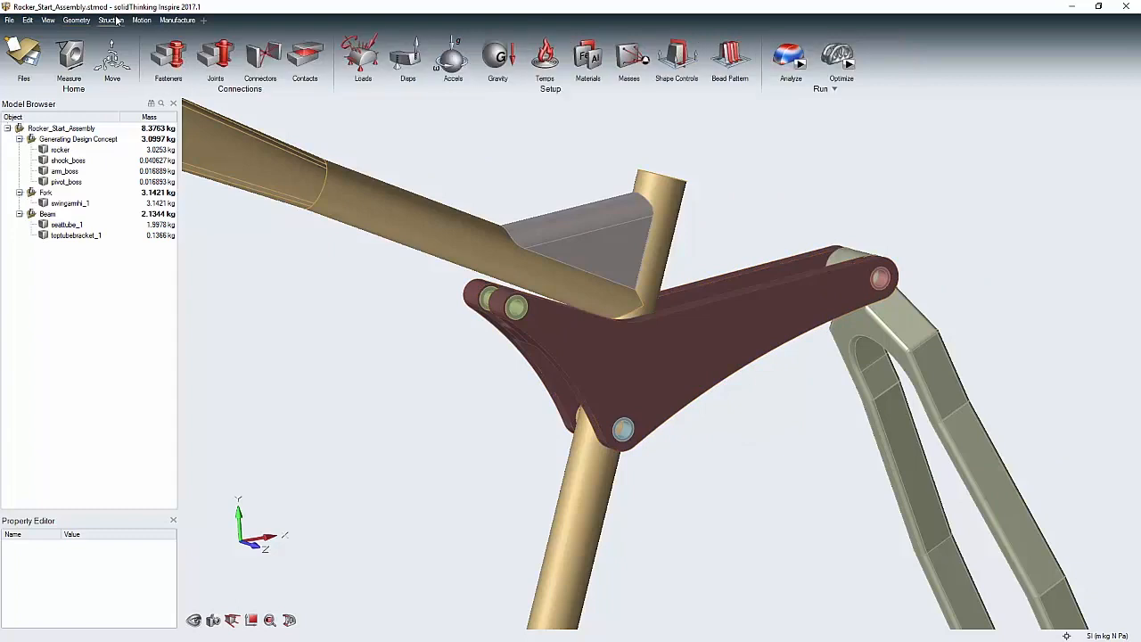
left_click(214, 57)
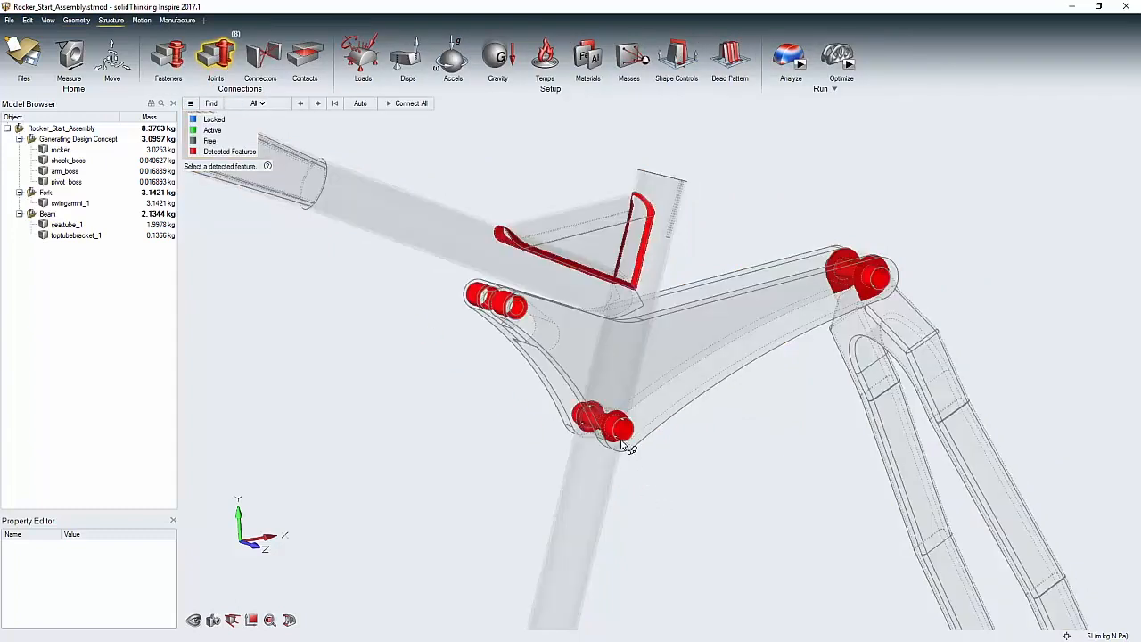
left_click(607, 425)
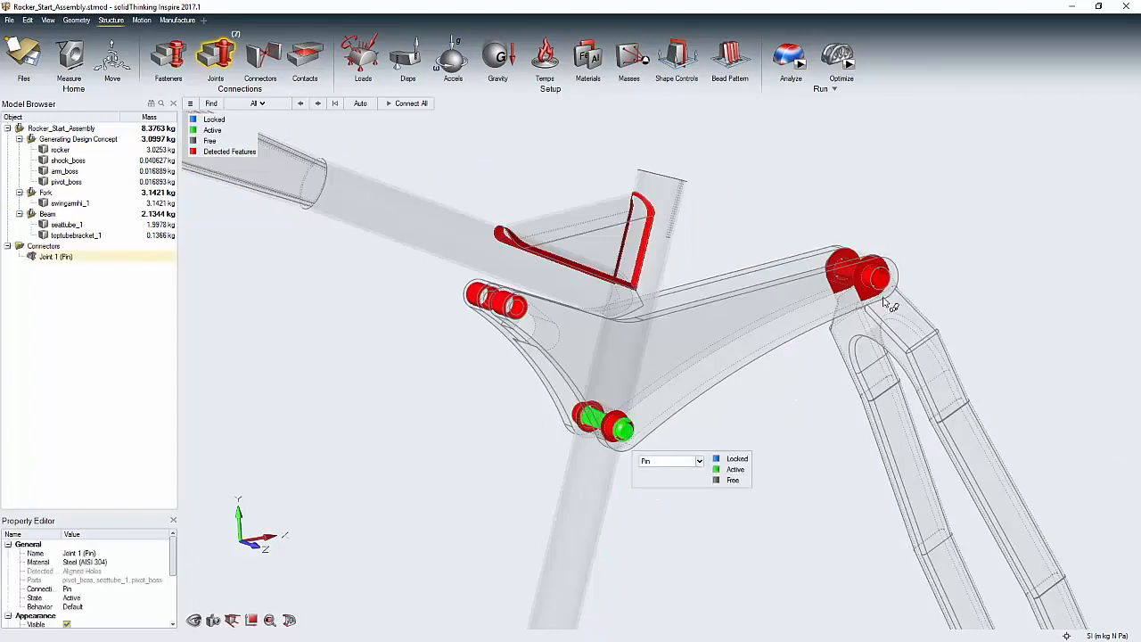
left_click(859, 276)
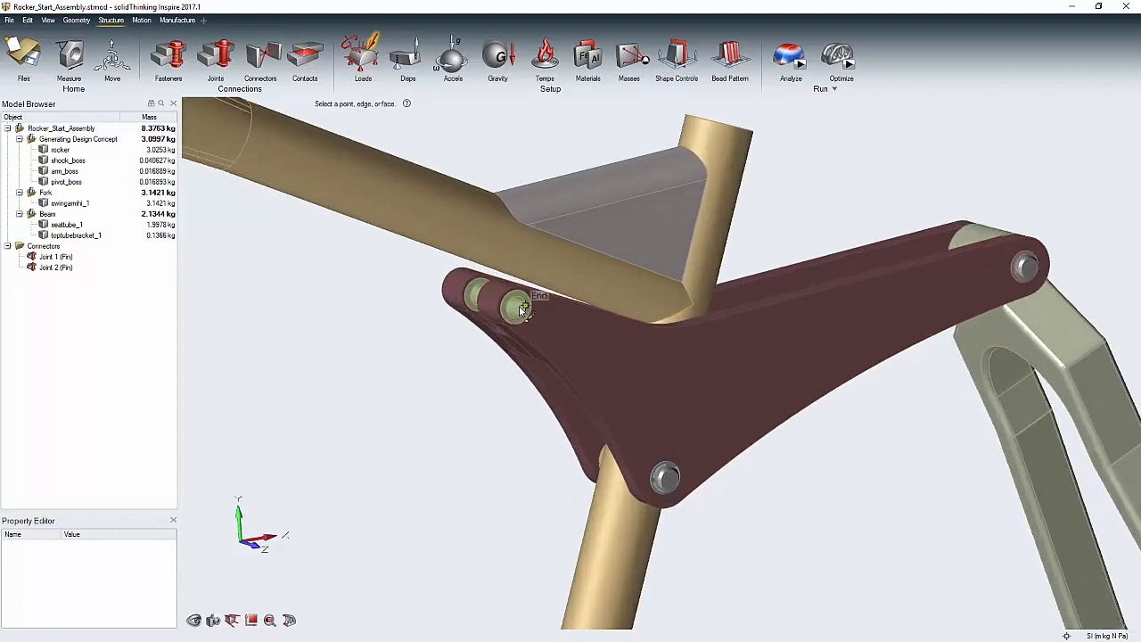
left_click(514, 307)
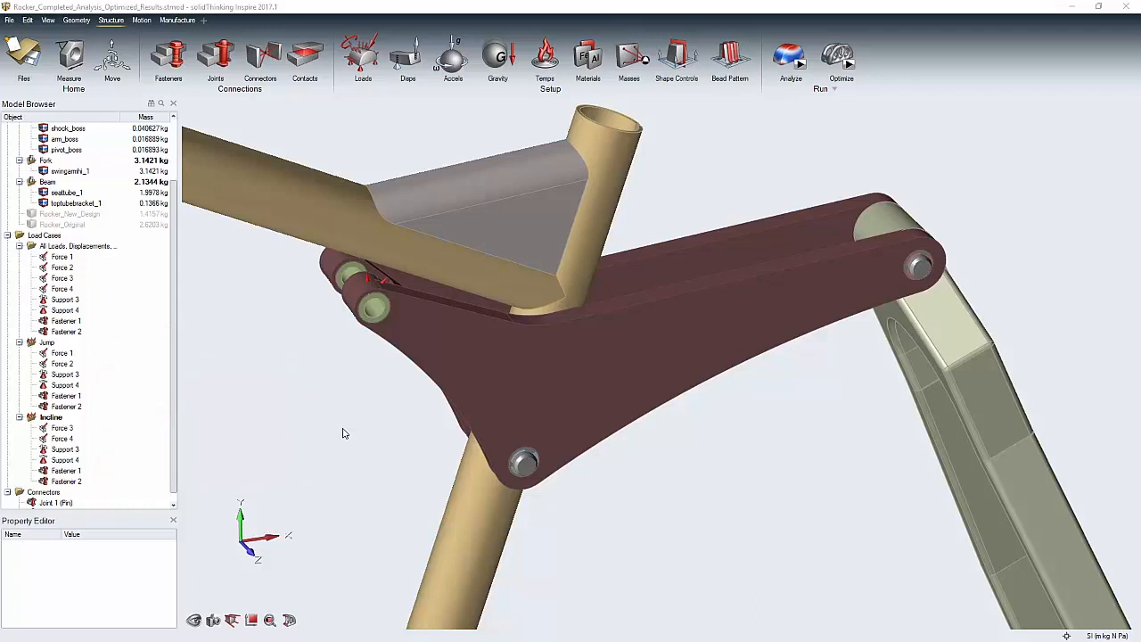
- Add a Single Draw shape control (Draw 2) on the rocker and bring up Run Optimization
left_click(74, 203)
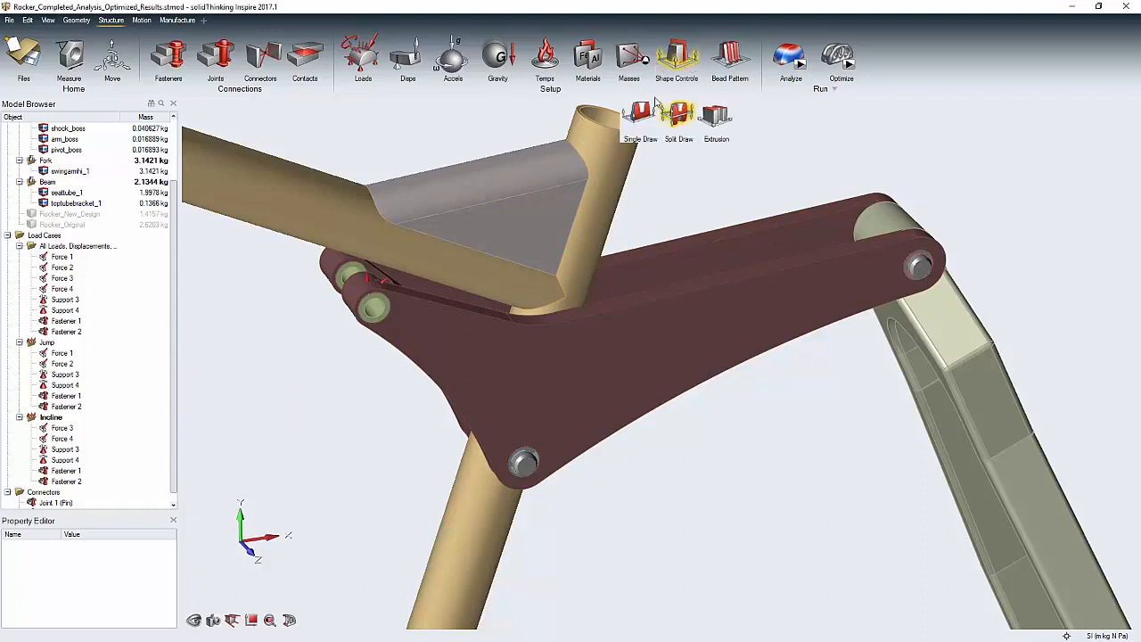
left_click(678, 116)
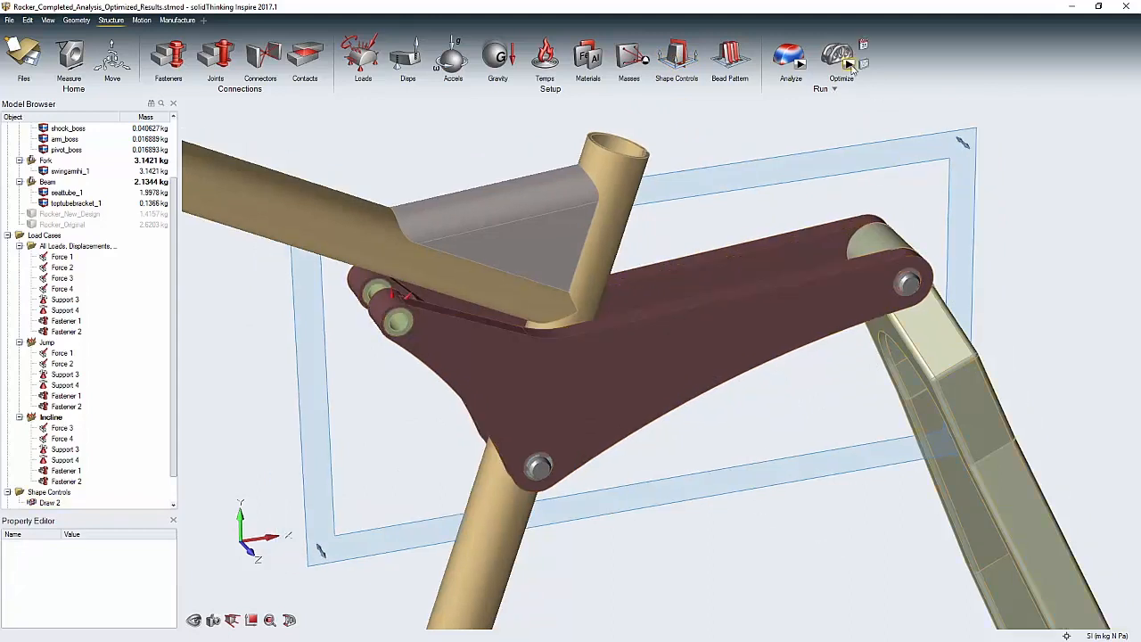
left_click(841, 57)
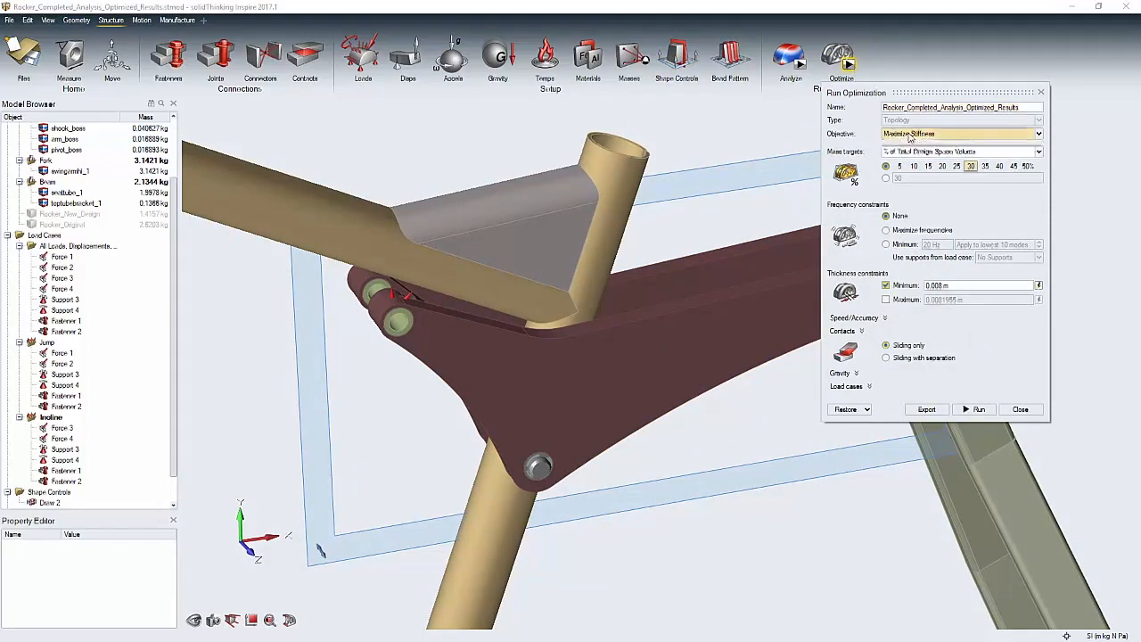
- Run topology optimization with Maximize Stiffness objective and 30% design-space mass target
left_click(1038, 134)
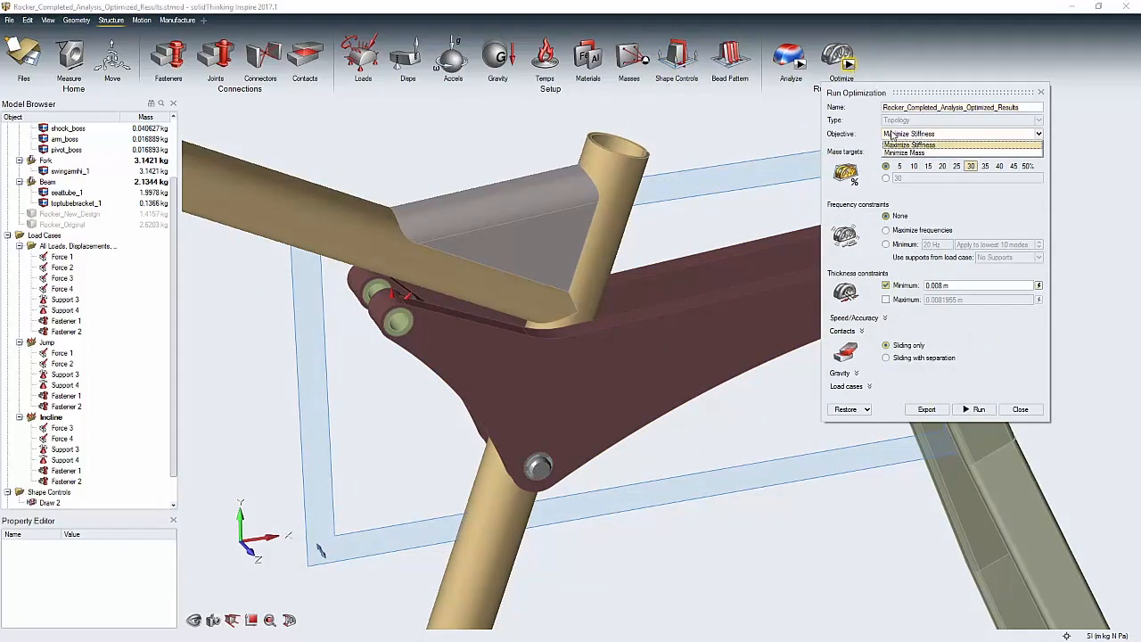
left_click(961, 149)
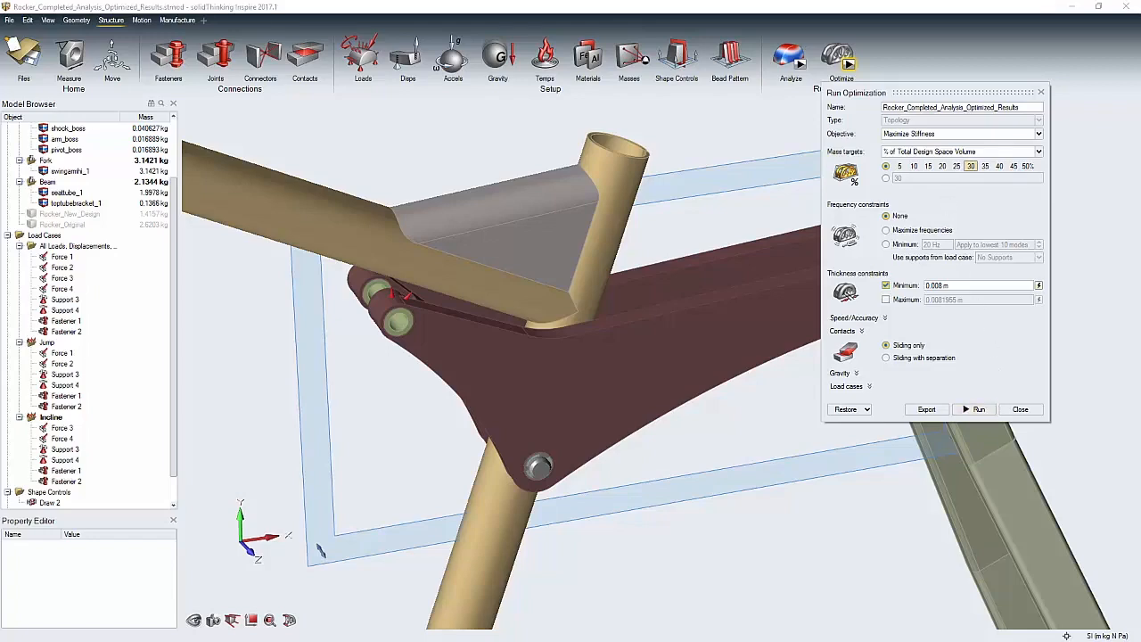
left_click(977, 409)
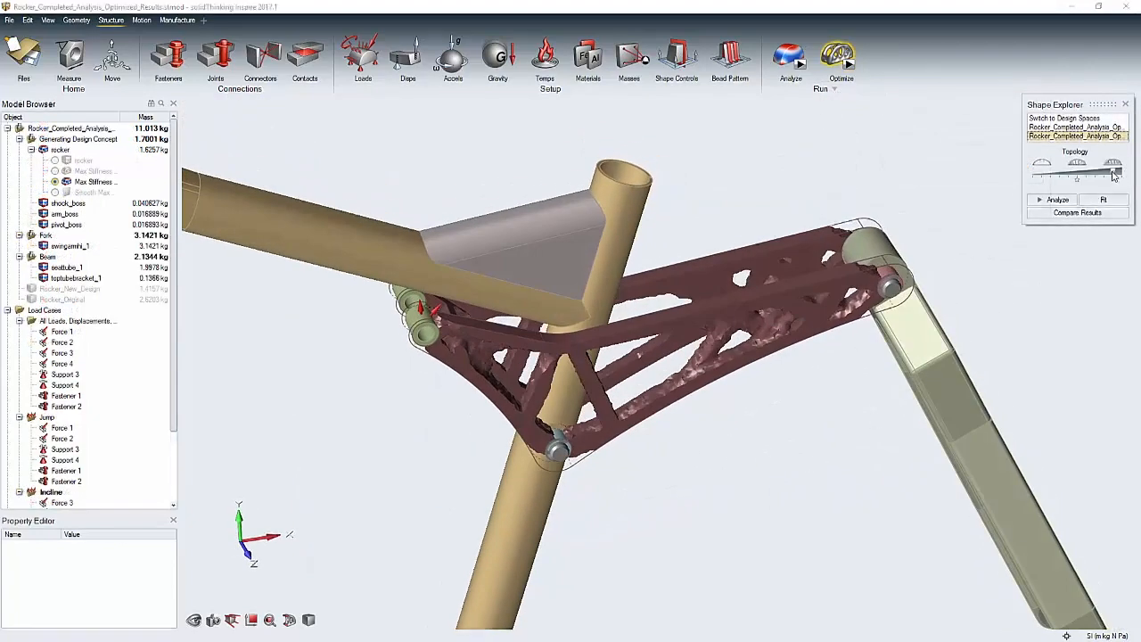
- Adjust the Shape Explorer slider to a leaner result and return to the Geometry ribbon
left_click(1113, 177)
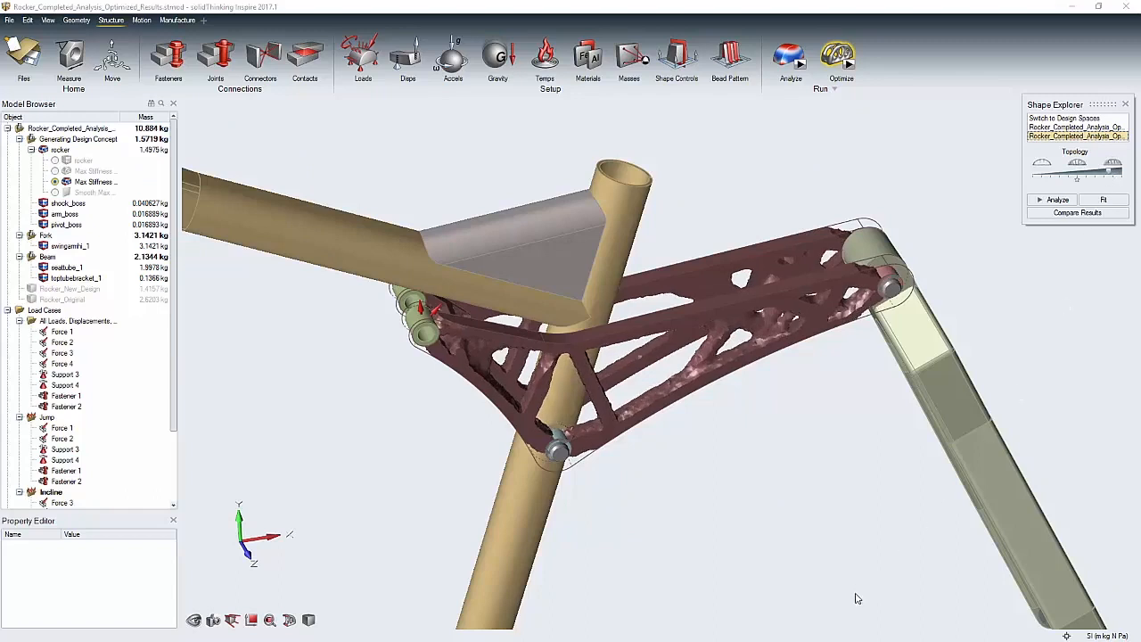
mouse_move(312, 414)
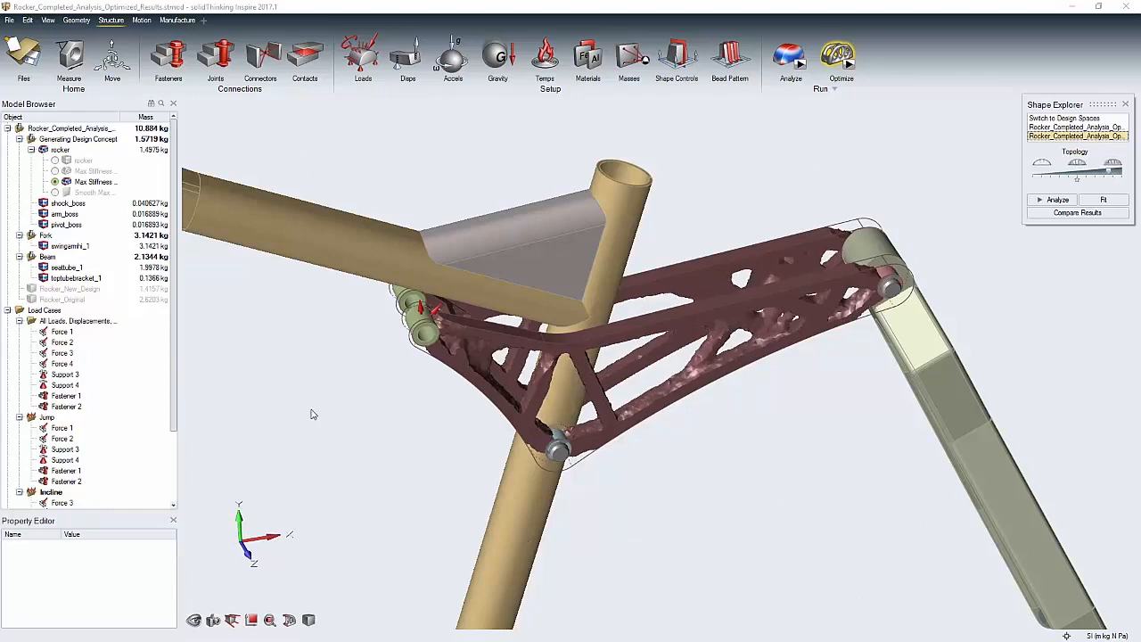
left_click(75, 19)
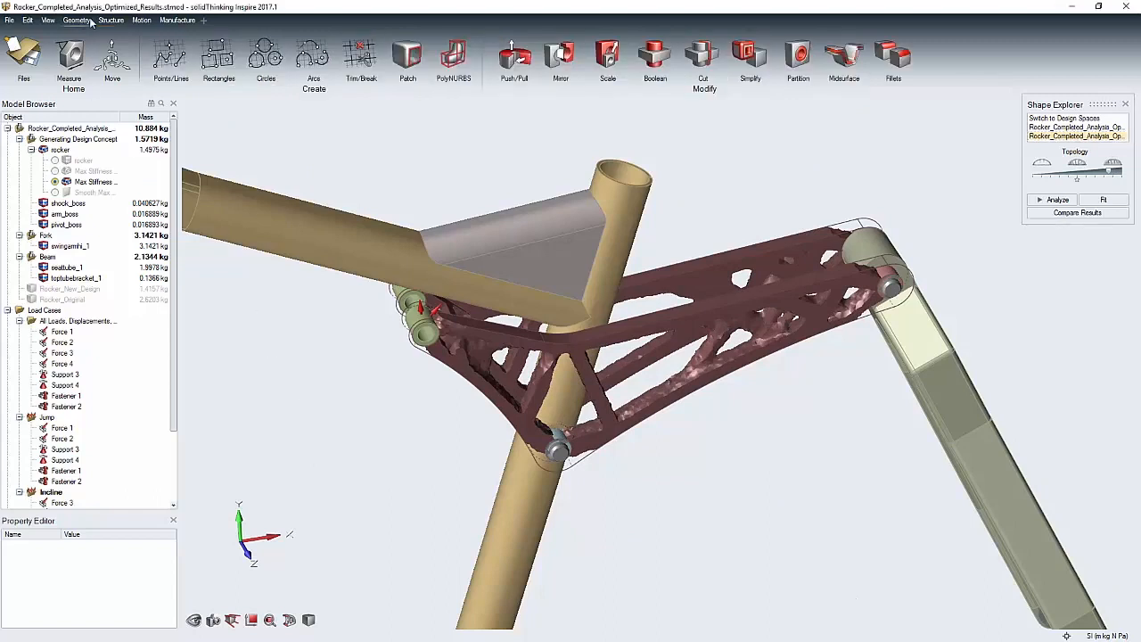
- Wrap PolyNURBS Block 1 along a lower strut of the optimized shape and finish the section
left_click(453, 57)
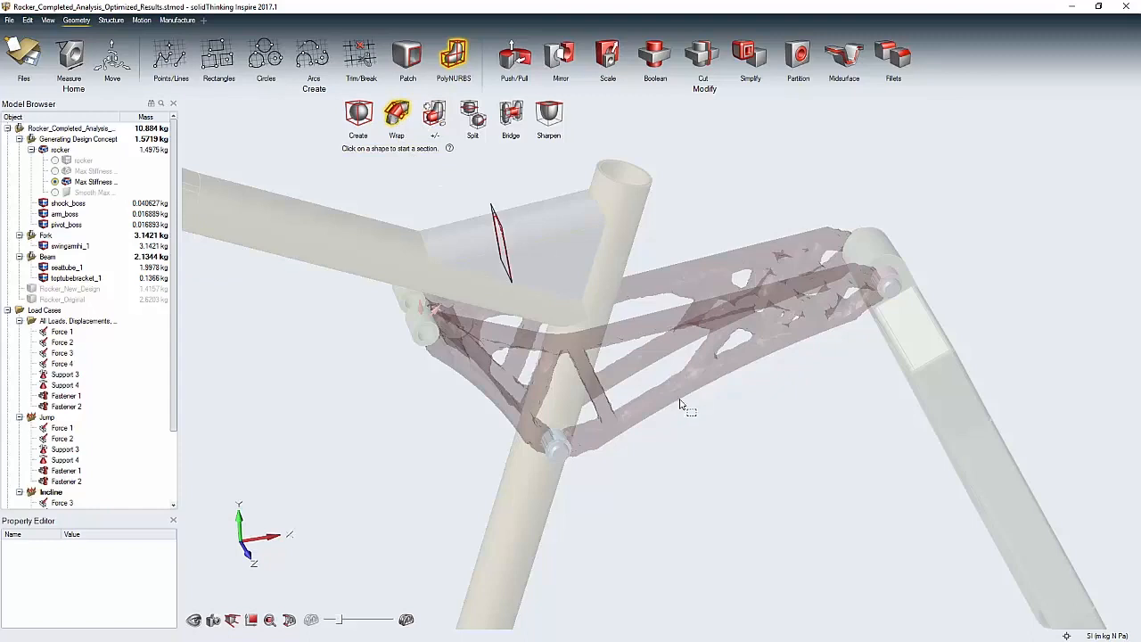
left_click(679, 401)
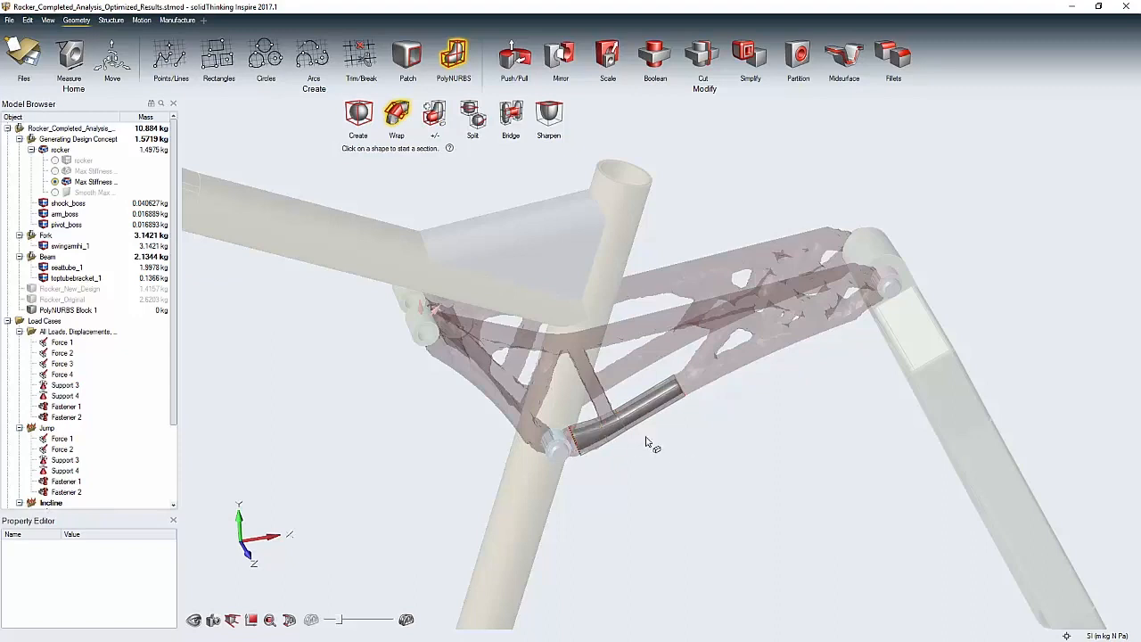
left_click(592, 401)
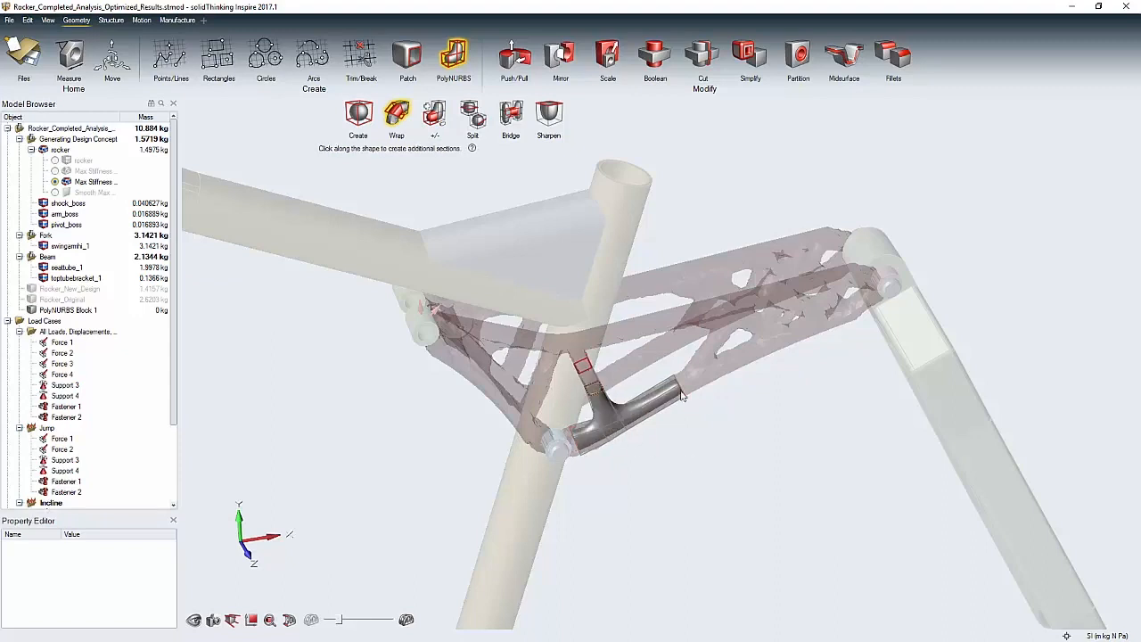
left_click(43, 321)
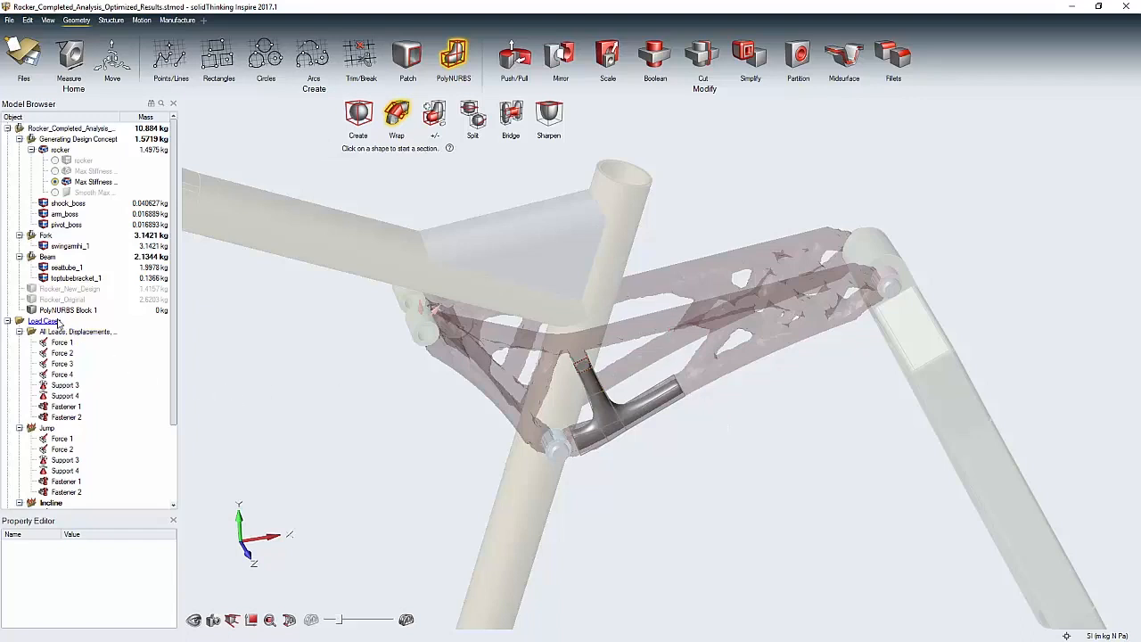